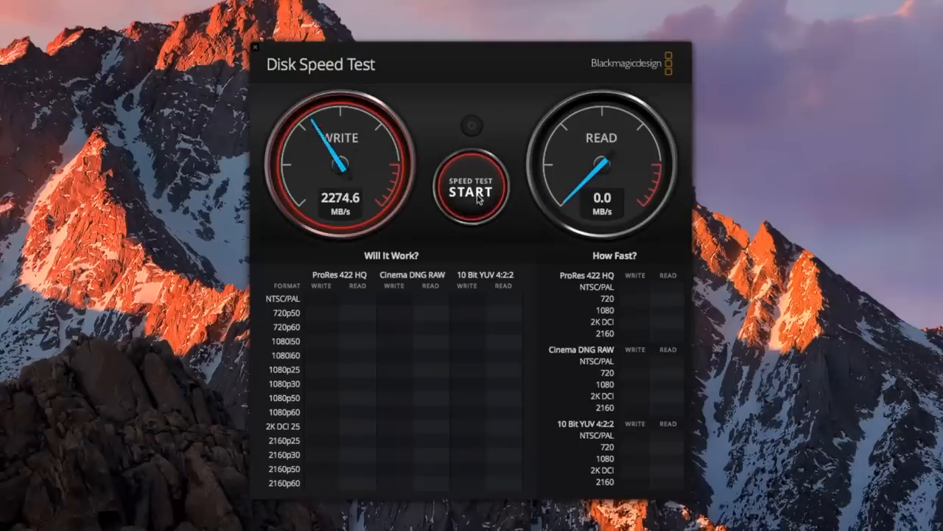
Run the Blackmagic speed test, reaching write speeds around 2554 MB/s.
{"action": "left_click", "coordinate": [472, 191]}
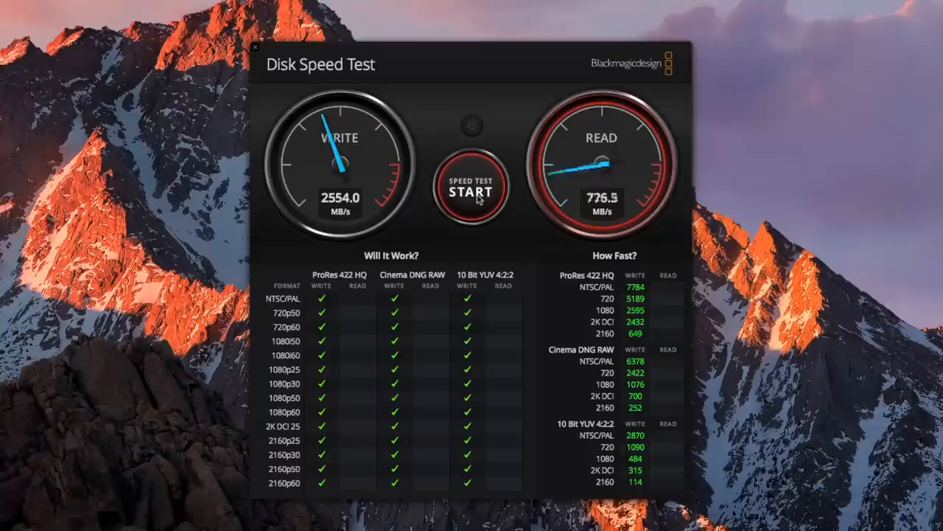
{"action": "left_click", "coordinate": [472, 190]}
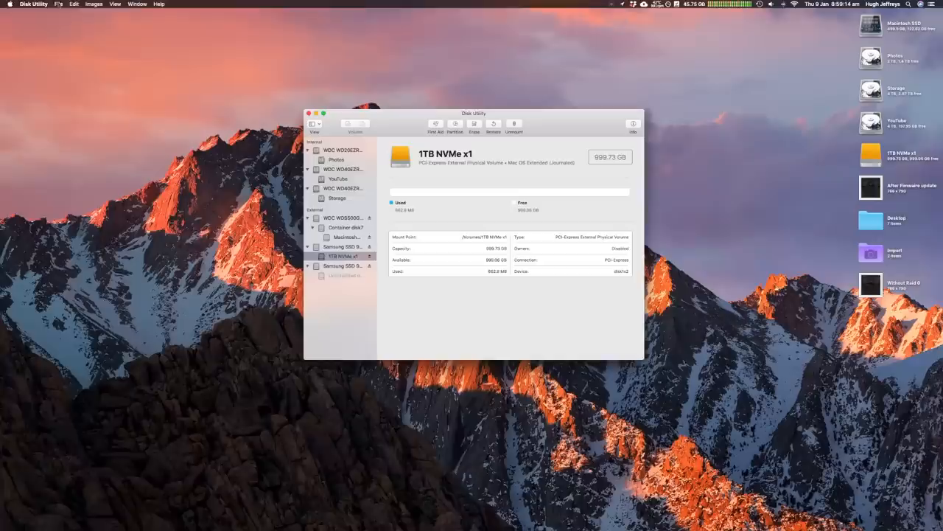
Start RAID Assistant with a Concatenated (JBOD) set including both Samsung 970 EVO Plus drives.
{"action": "left_click", "coordinate": [59, 3]}
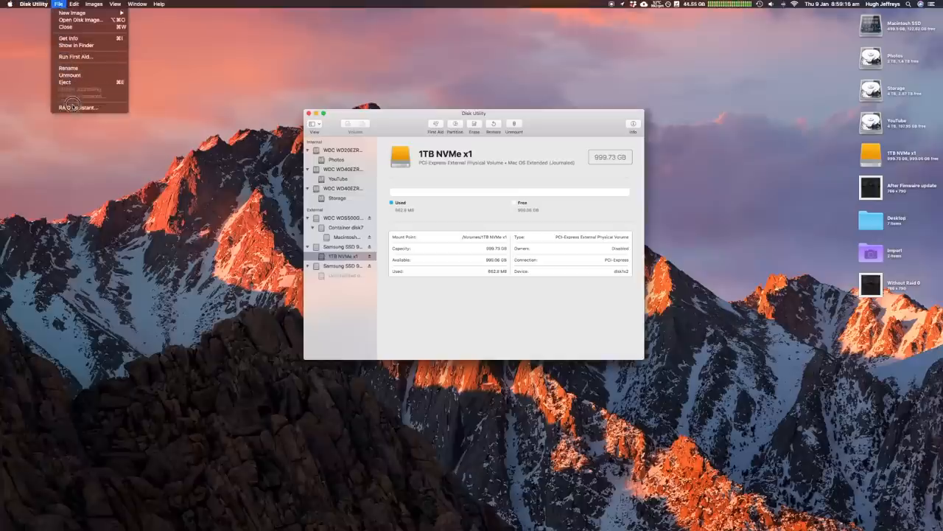
{"action": "left_click", "coordinate": [76, 107]}
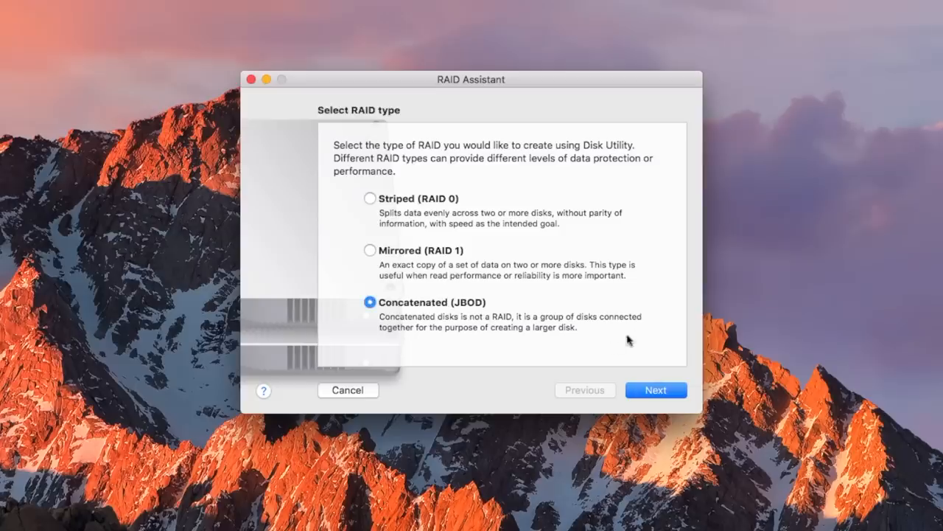
{"action": "left_click", "coordinate": [654, 389]}
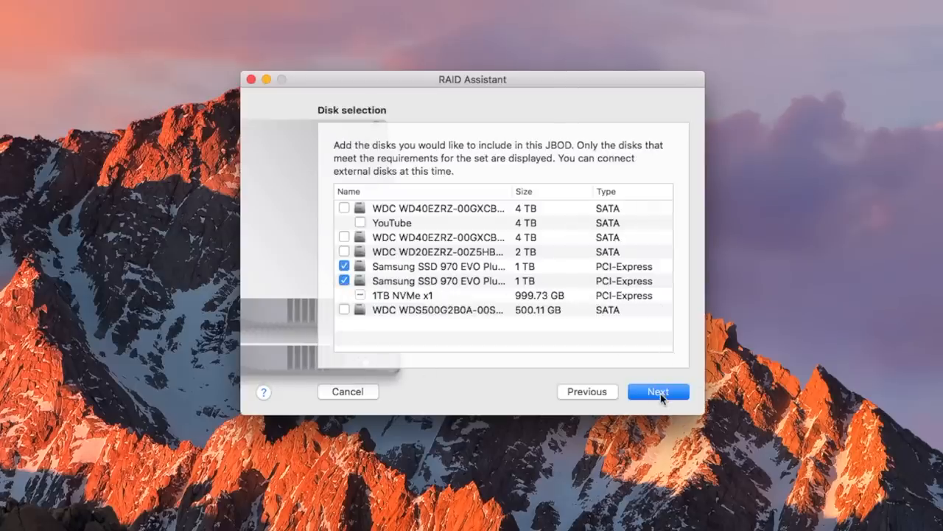
{"action": "left_click", "coordinate": [658, 392]}
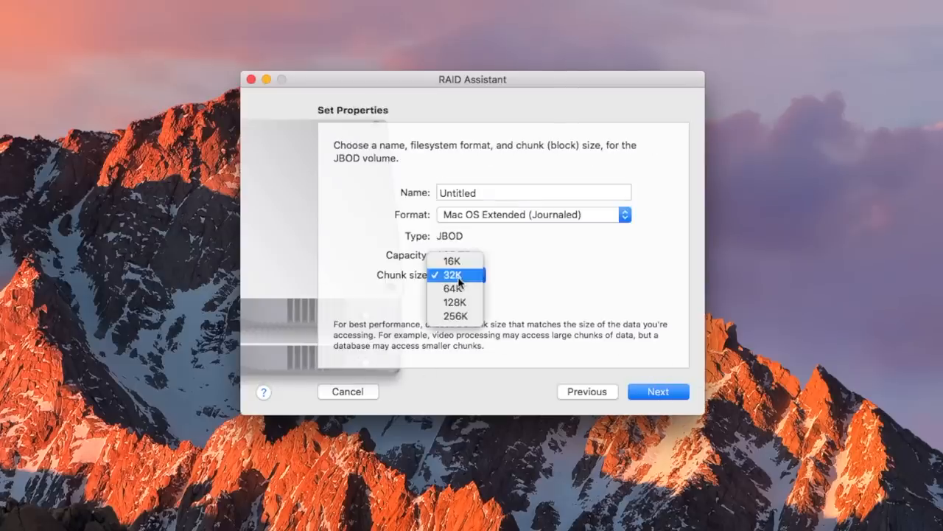
Set chunk size 256K, name the set 'YouTube Scratch Disk' and confirm creation, erasing both drives.
{"action": "left_click", "coordinate": [454, 315]}
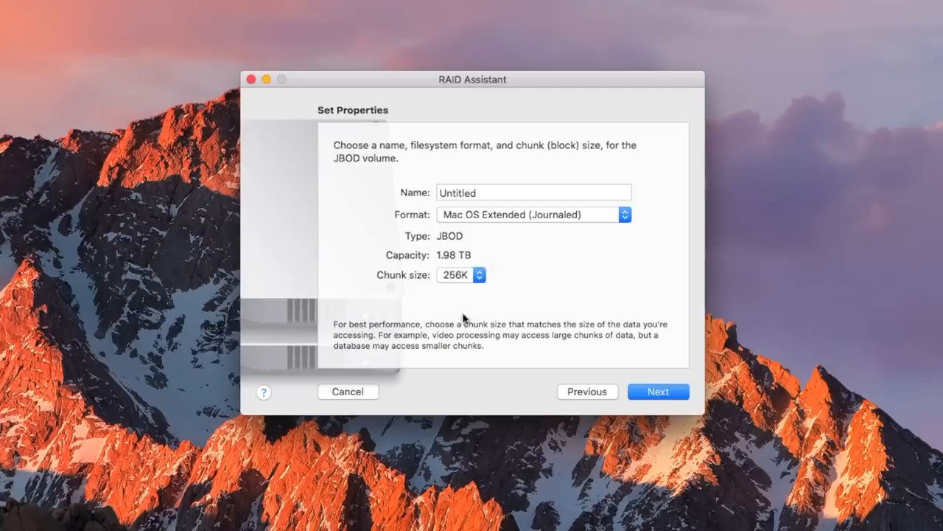
{"action": "type", "text": "YouTube Scratch Disk"}
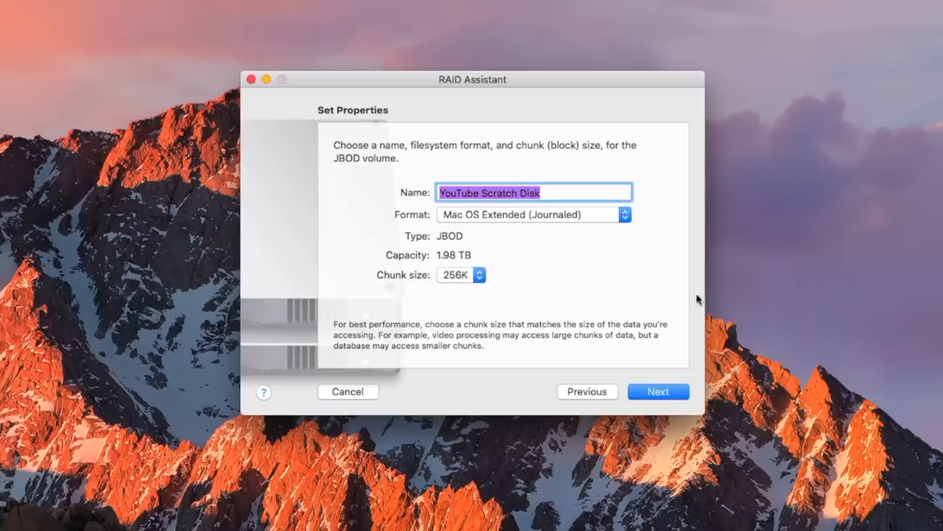
{"action": "left_click", "coordinate": [658, 392]}
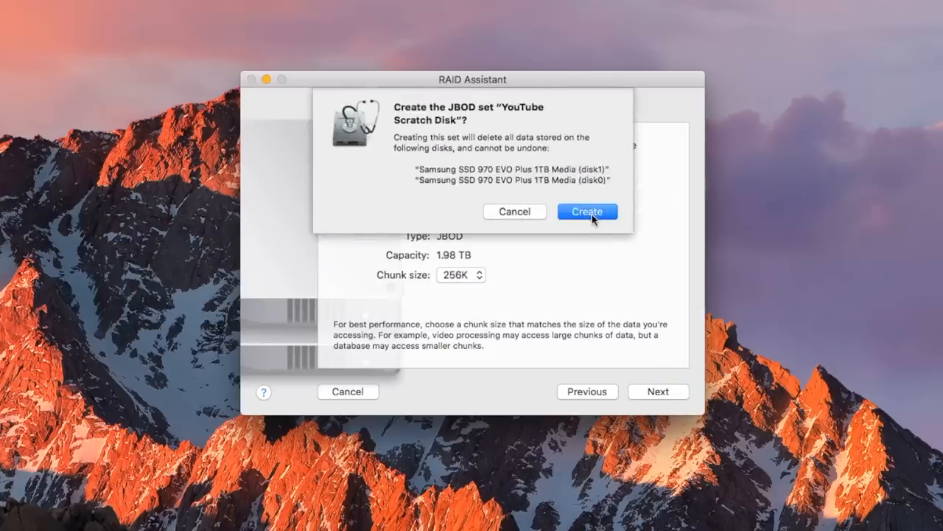
{"action": "left_click", "coordinate": [587, 213]}
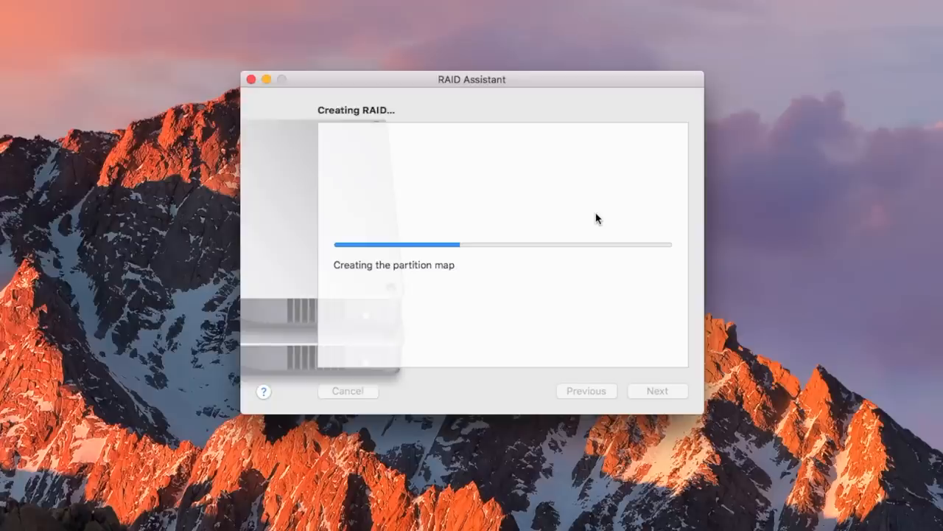